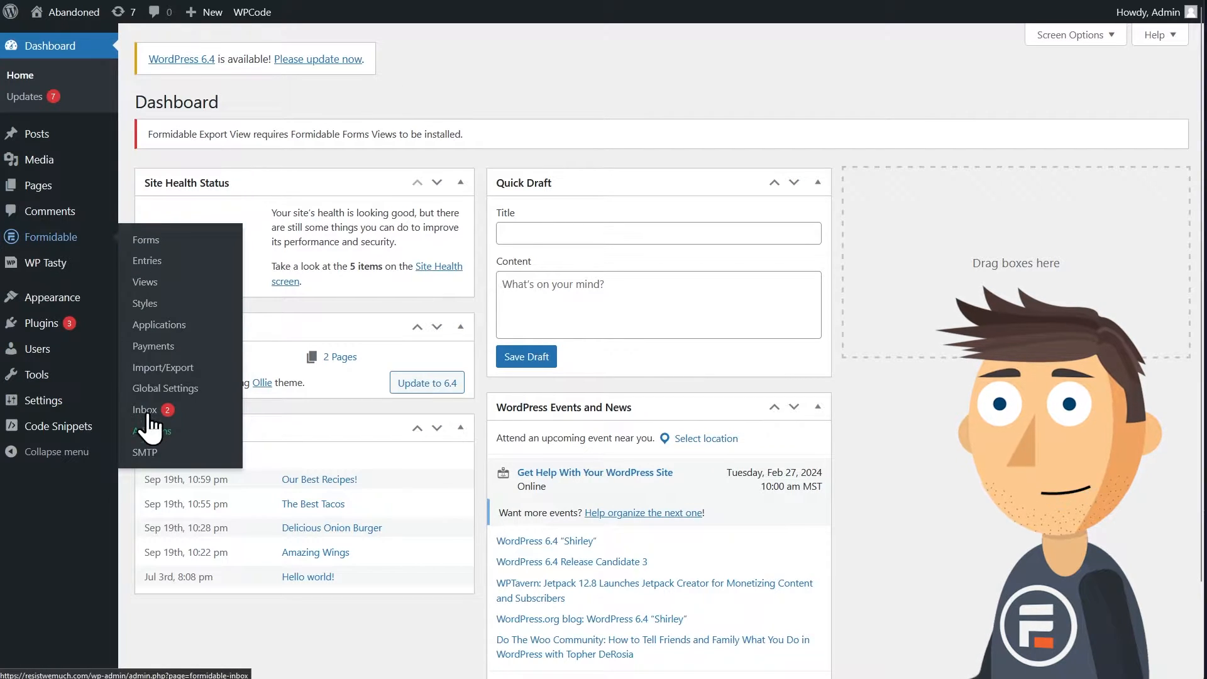
- Install the Abandonment add-on from the Formidable Add-Ons page so it shows Active
left_click(157, 430)
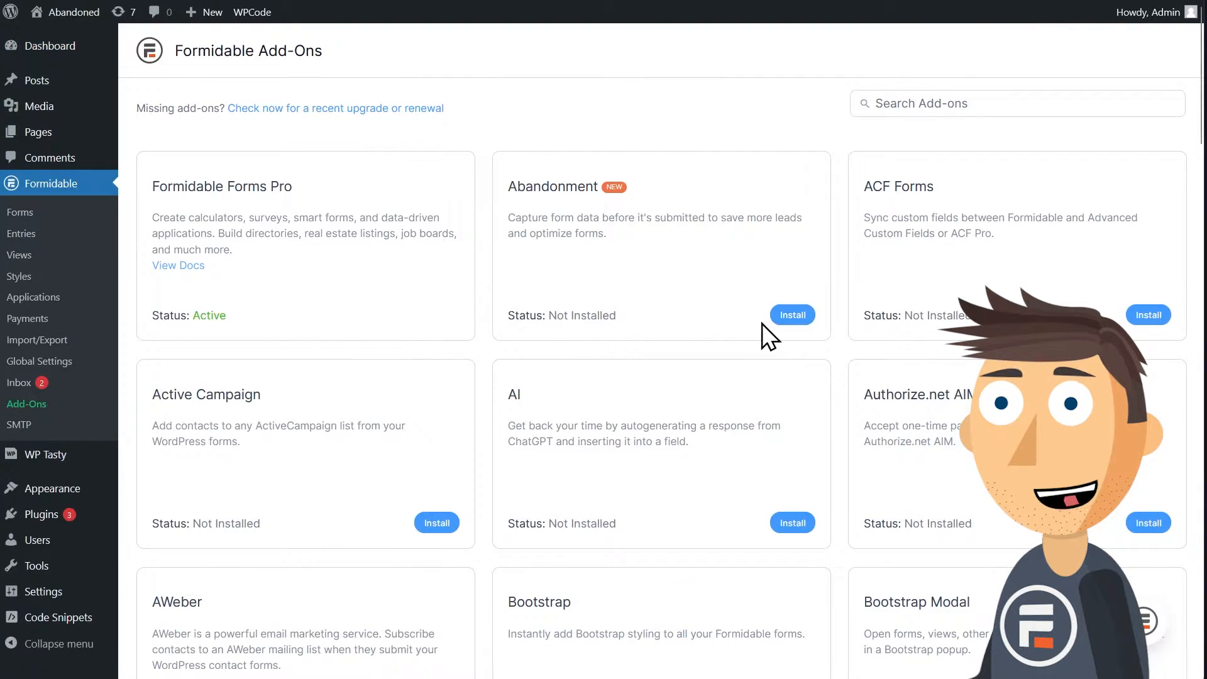
left_click(792, 315)
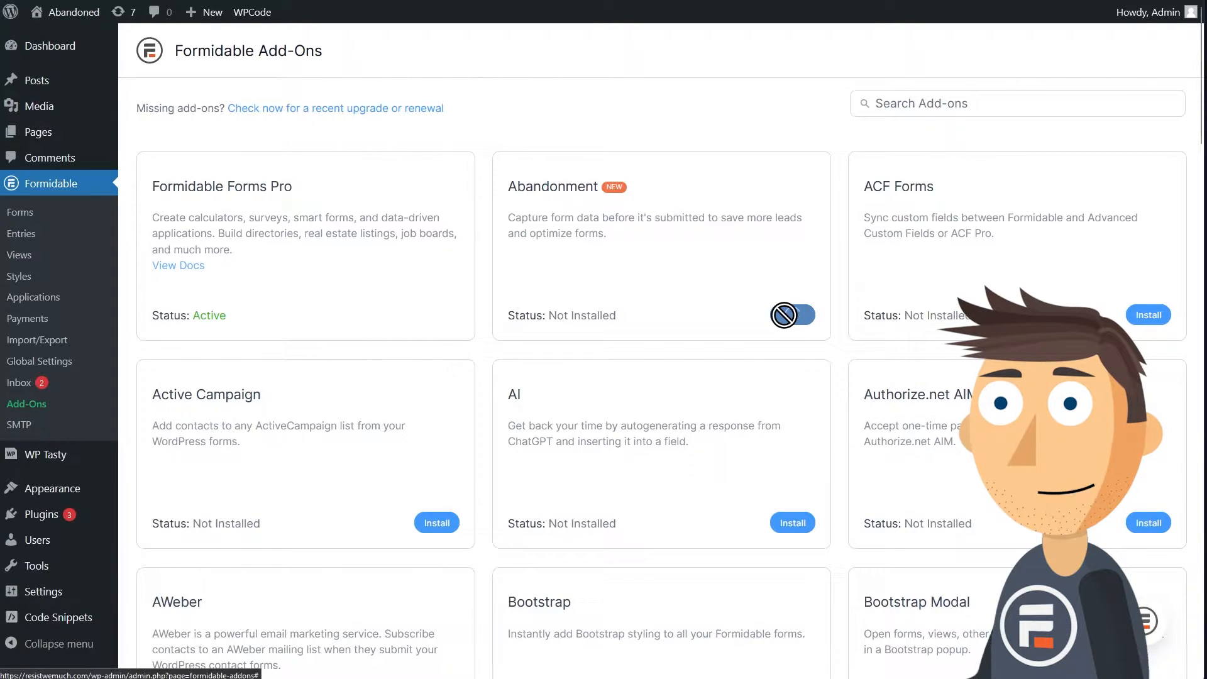
left_click(793, 315)
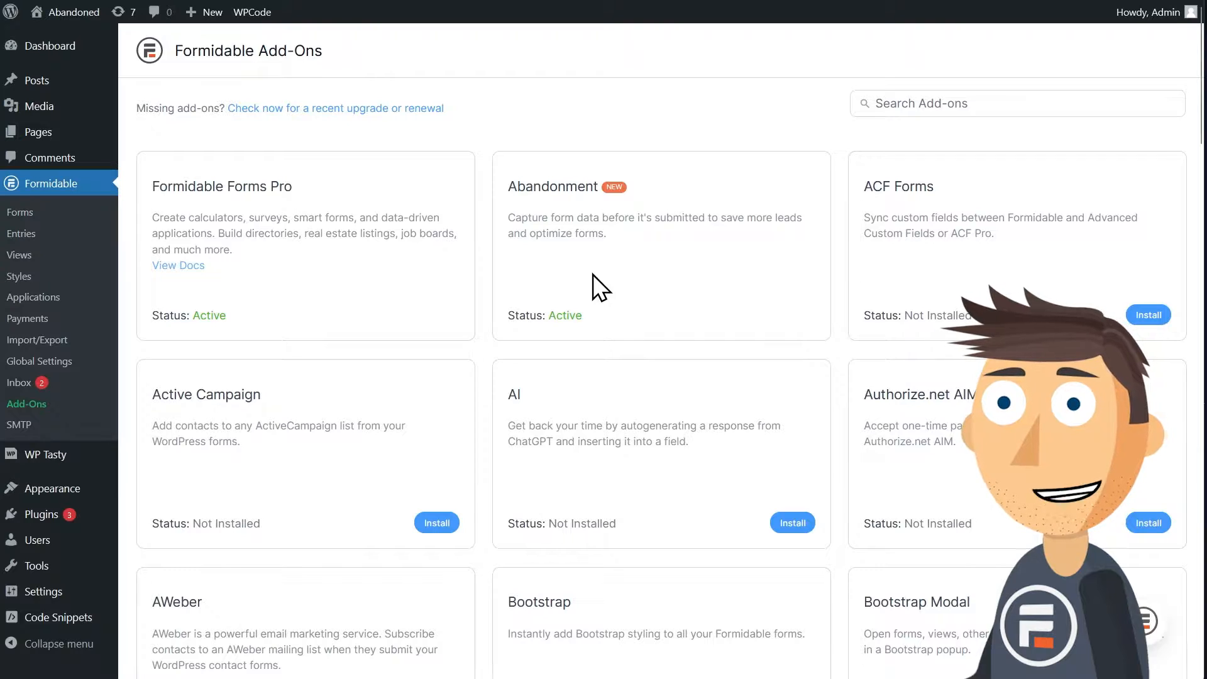
mouse_move(573, 294)
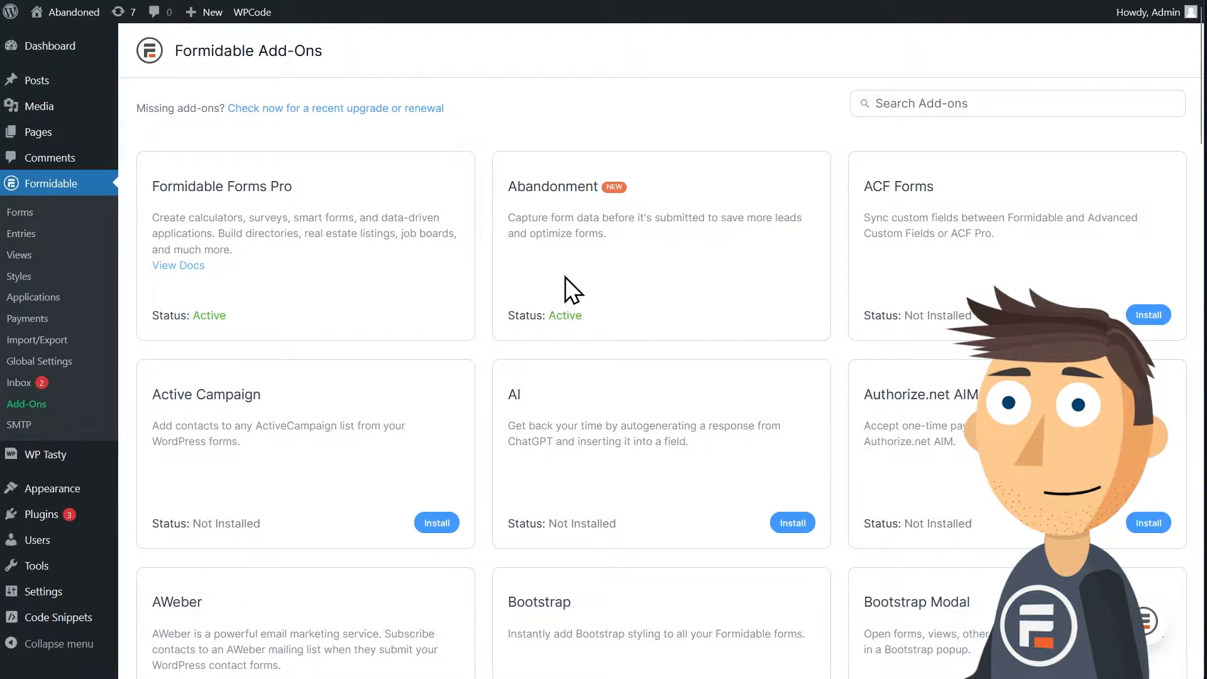
mouse_move(73, 219)
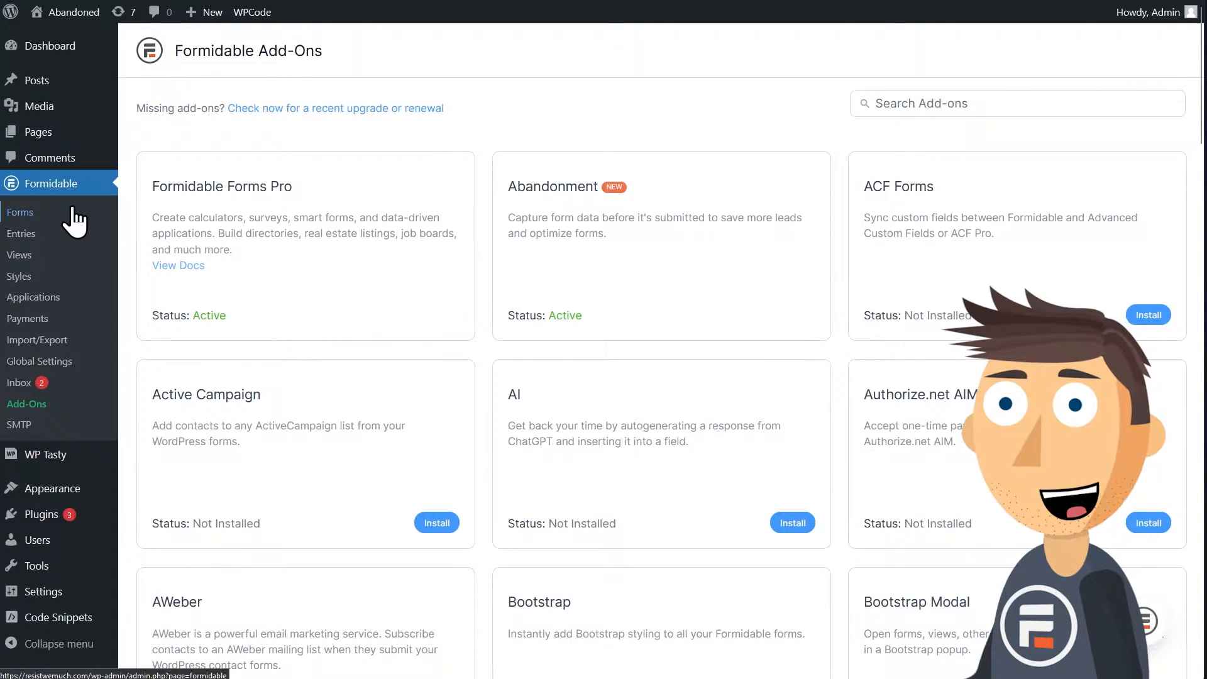
- Navigate from the Forms list to the Girl Scout Cookie Order form's Settings
left_click(20, 214)
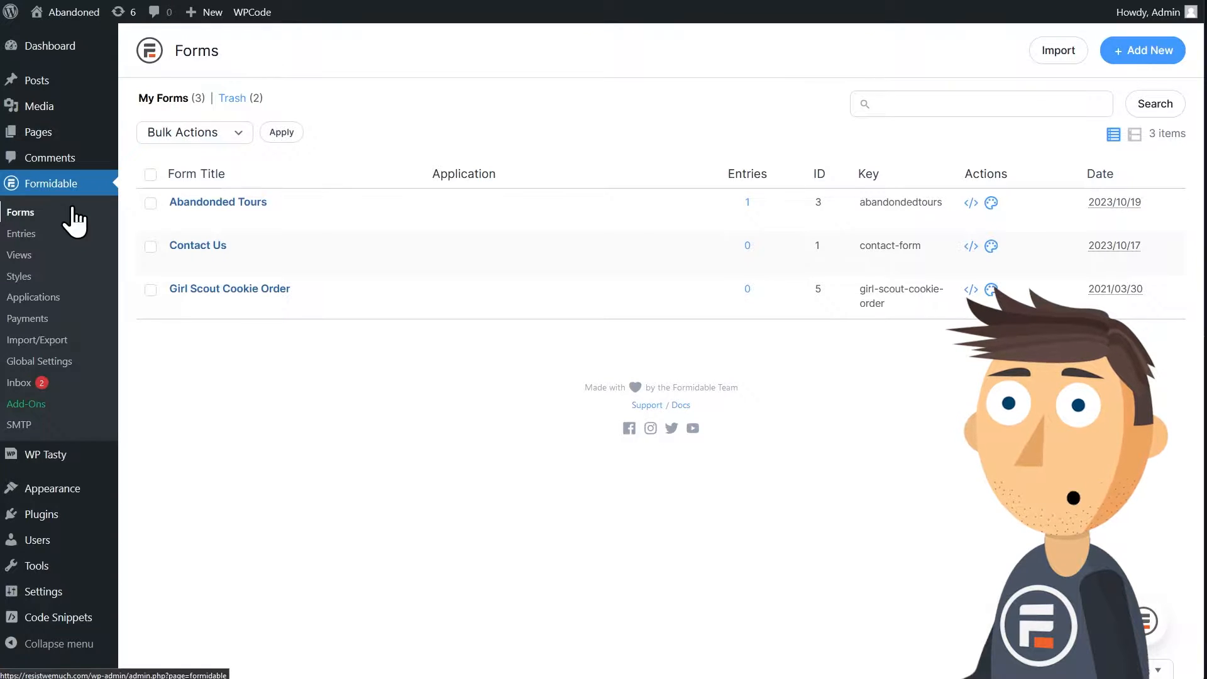
mouse_move(229, 289)
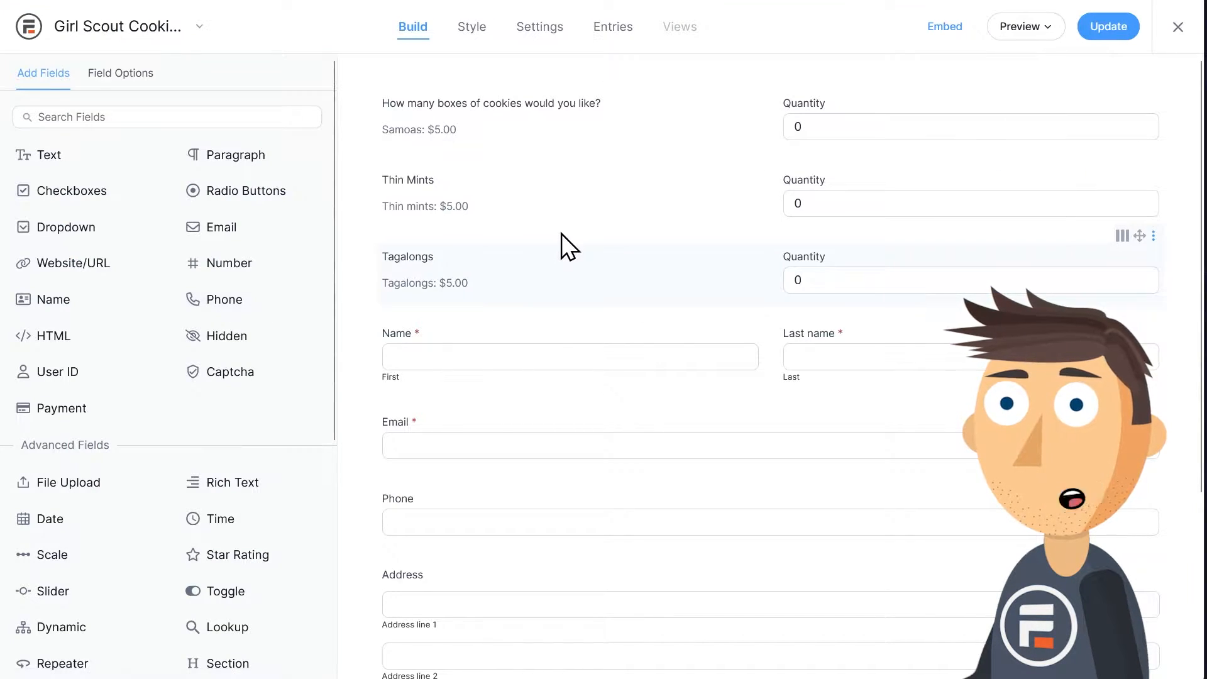
mouse_move(704, 486)
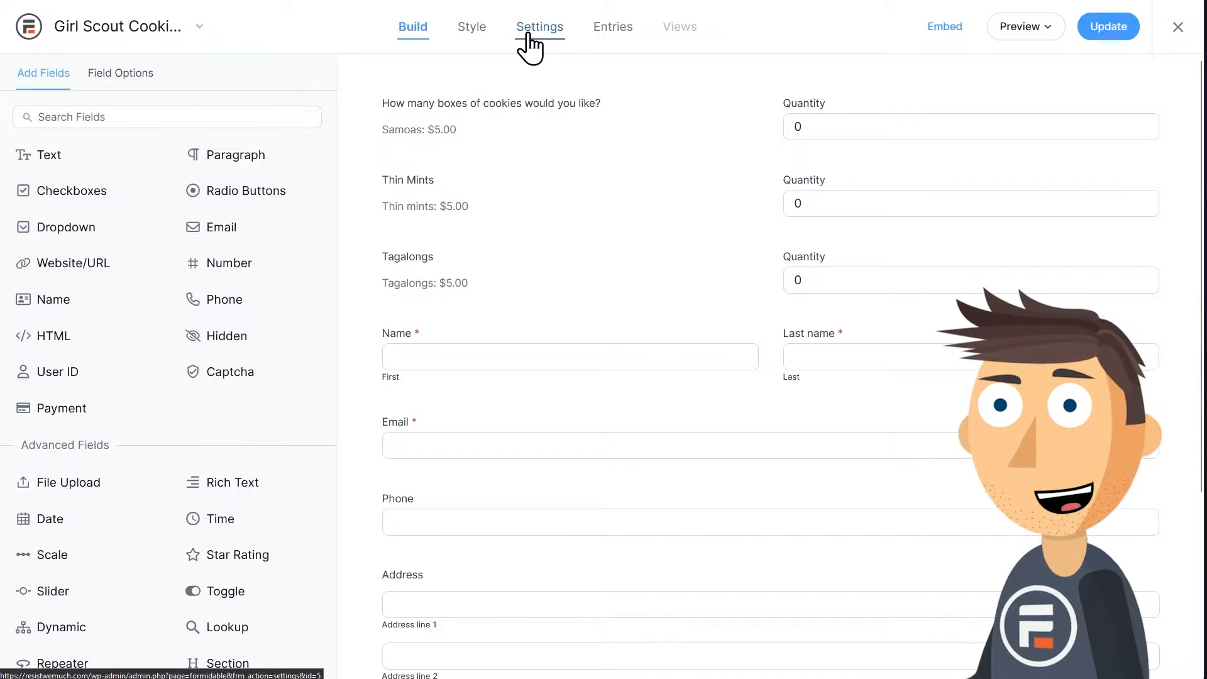
left_click(539, 27)
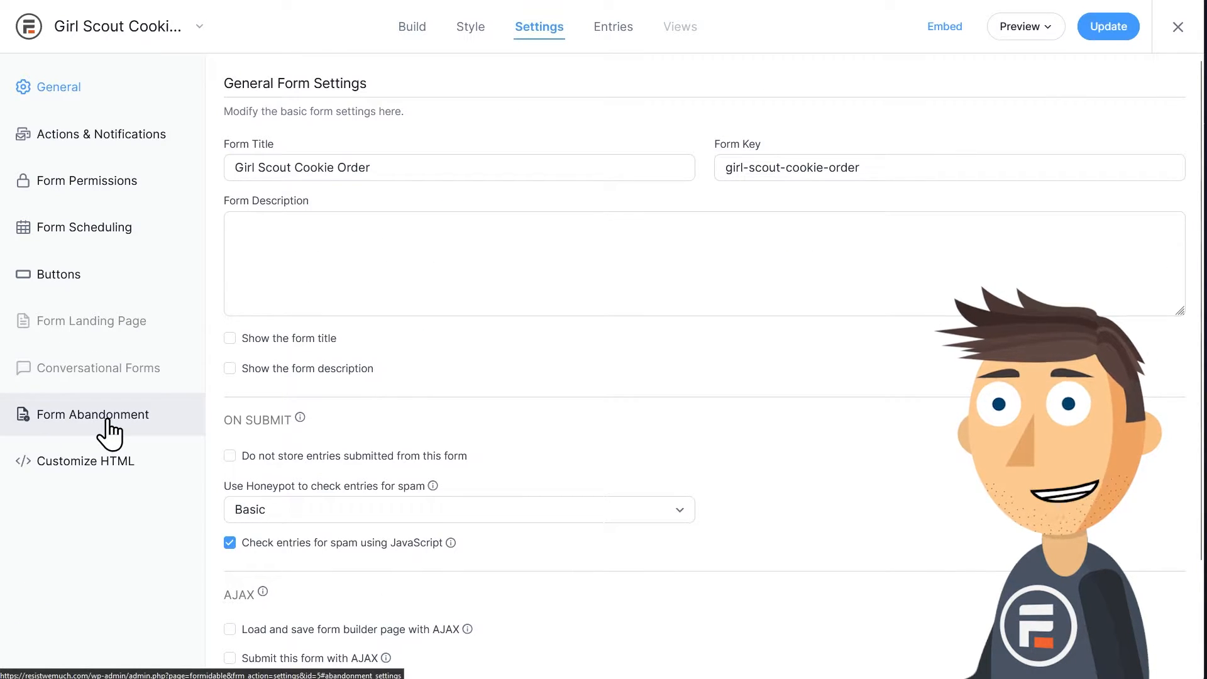
- Enable form abandonment and require an email or phone number before saving
left_click(92, 414)
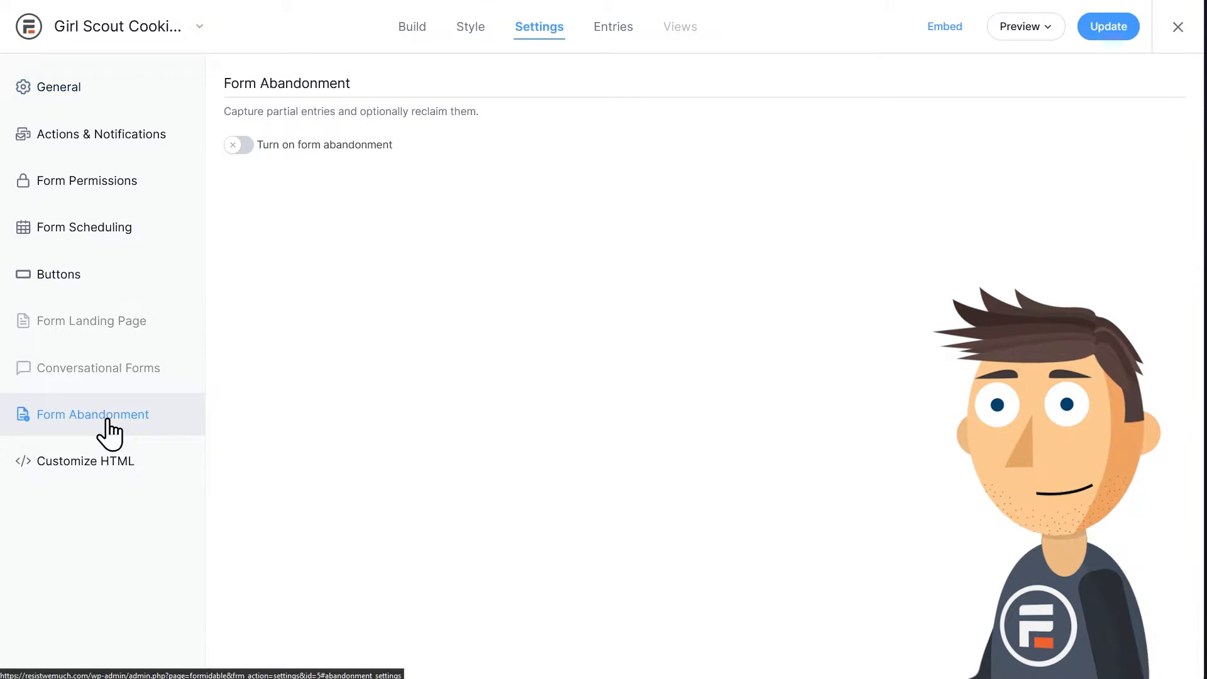
left_click(239, 145)
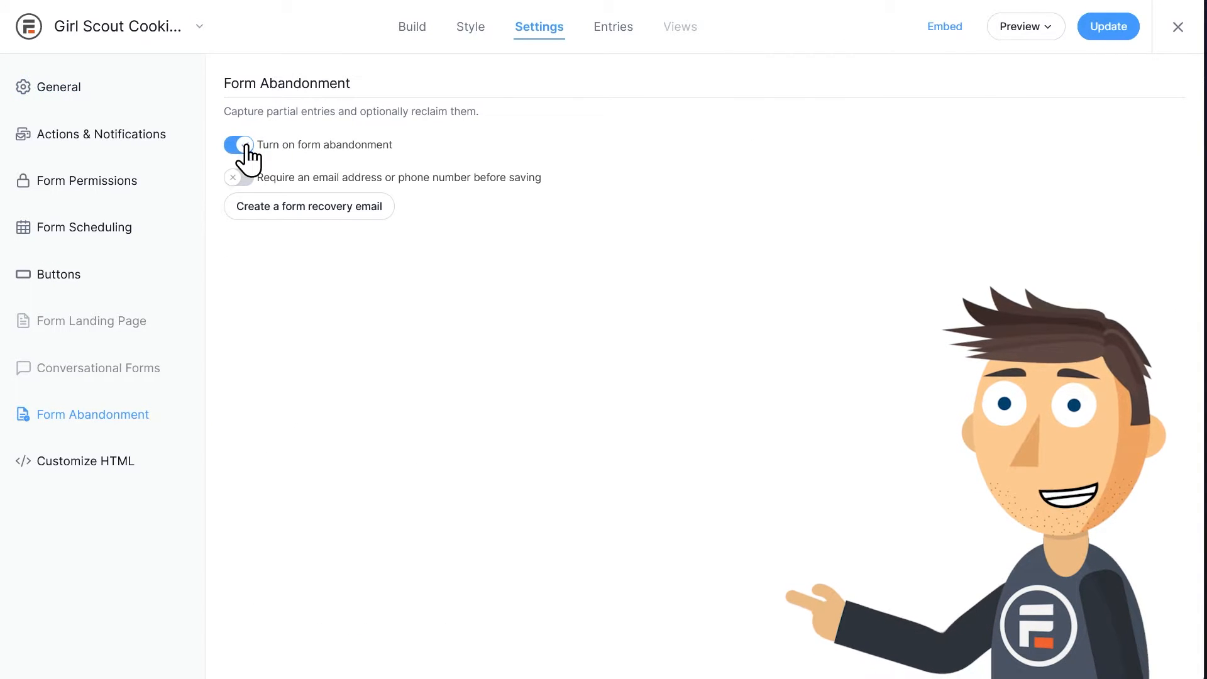
left_click(239, 144)
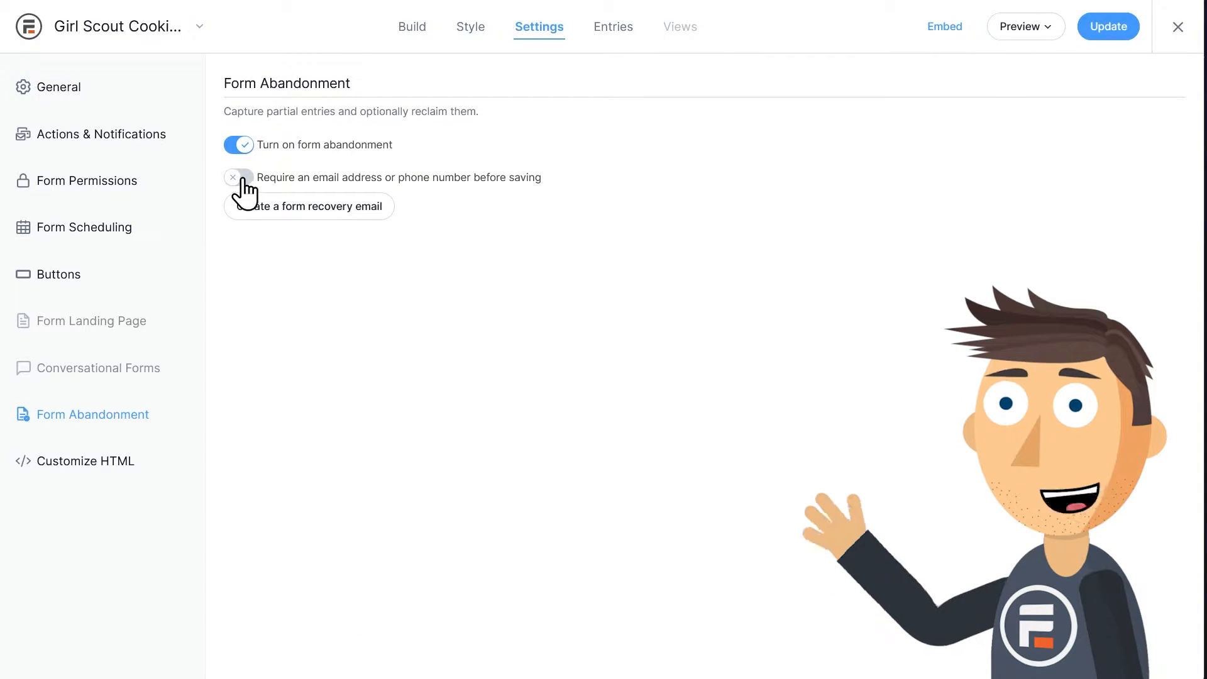
left_click(239, 177)
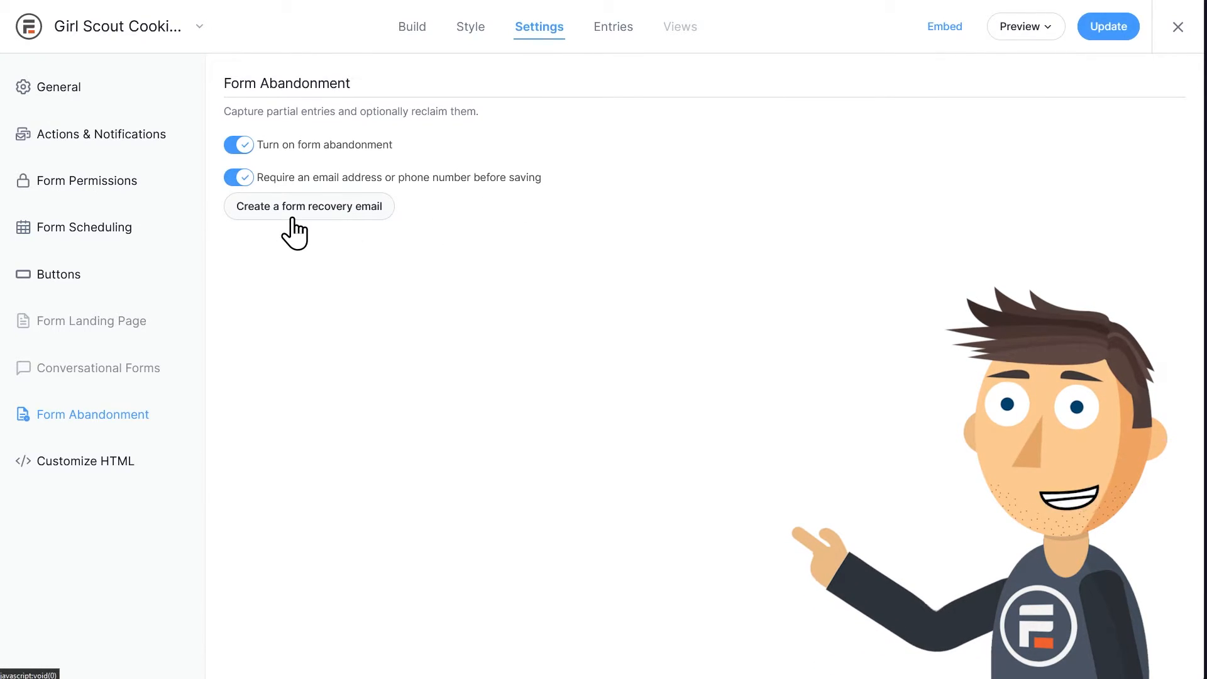
- Create the recovery email with subject 'Your Cookie Order isn't Finished!!' and a greeting using Name field [31]
left_click(310, 206)
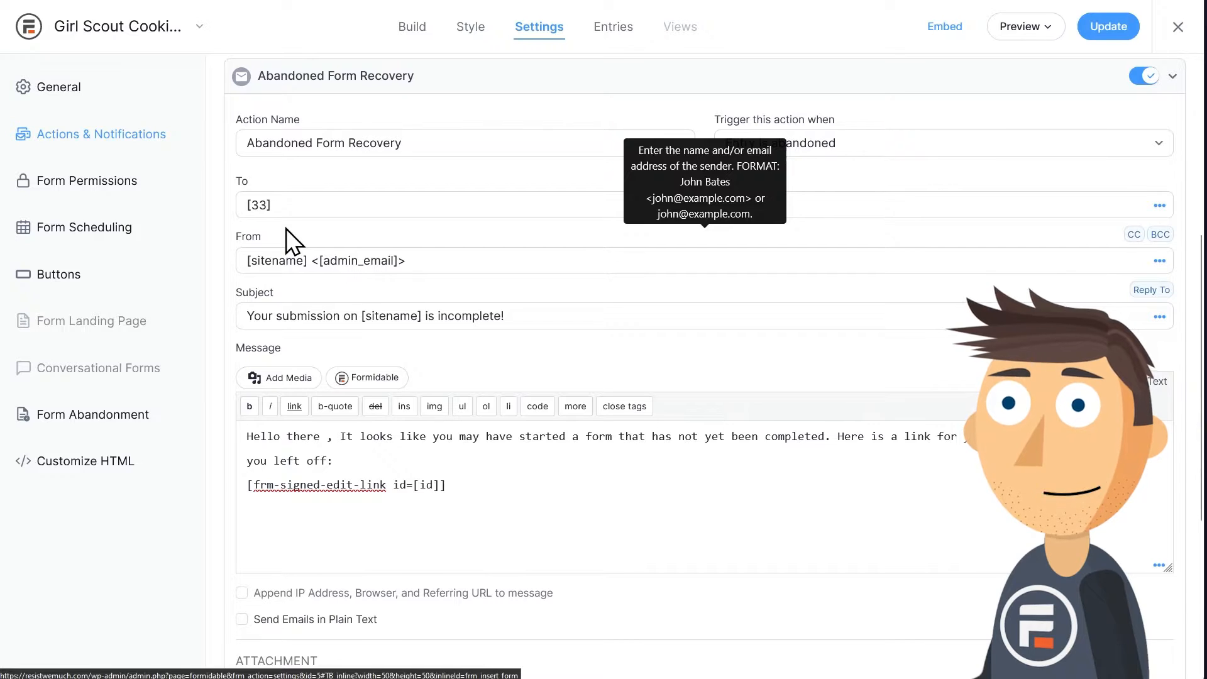
mouse_move(257, 205)
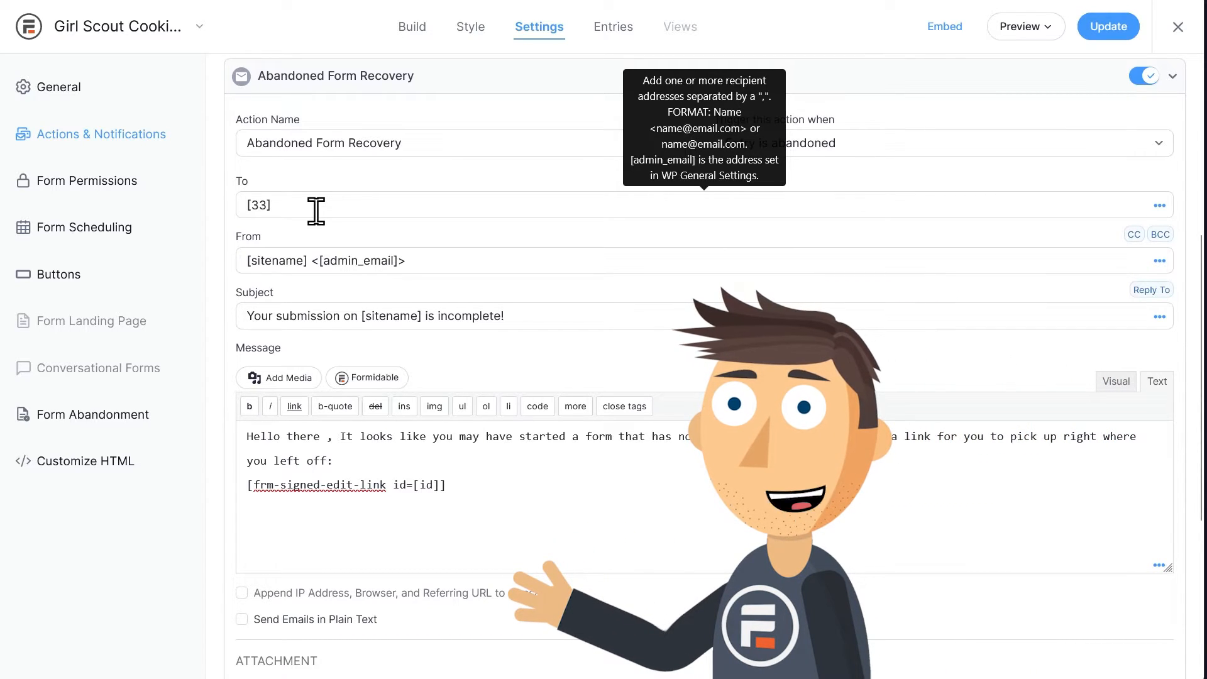
scroll("down", 3)
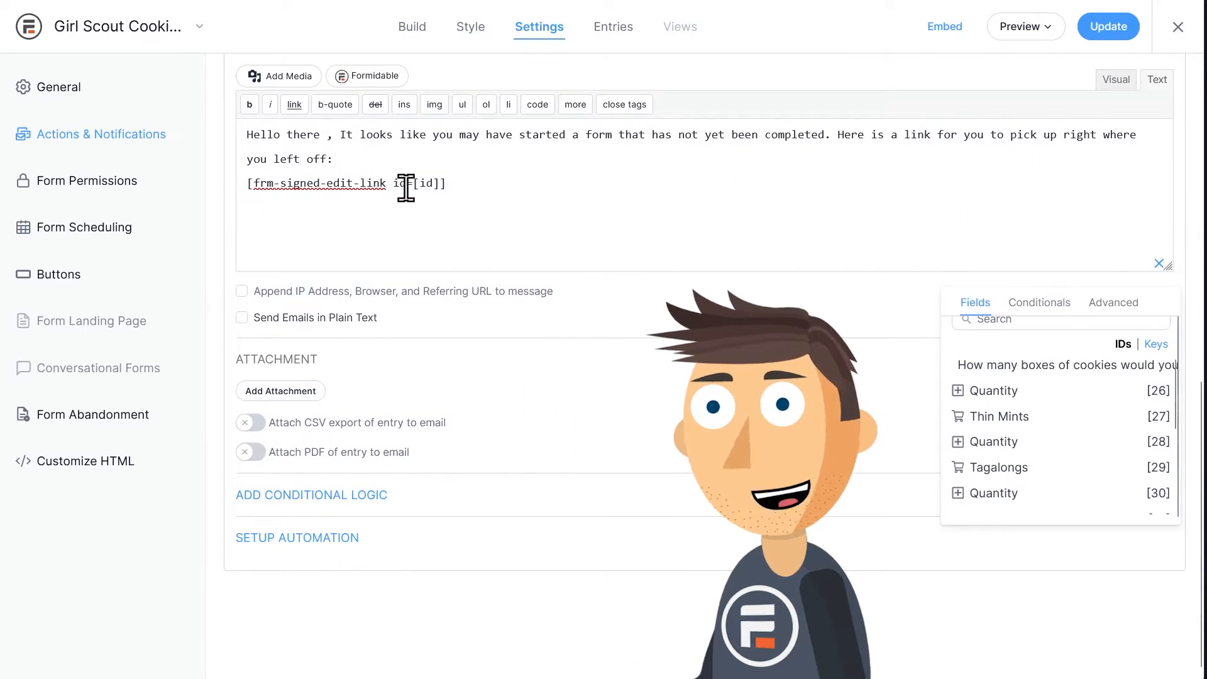
scroll("down", 3)
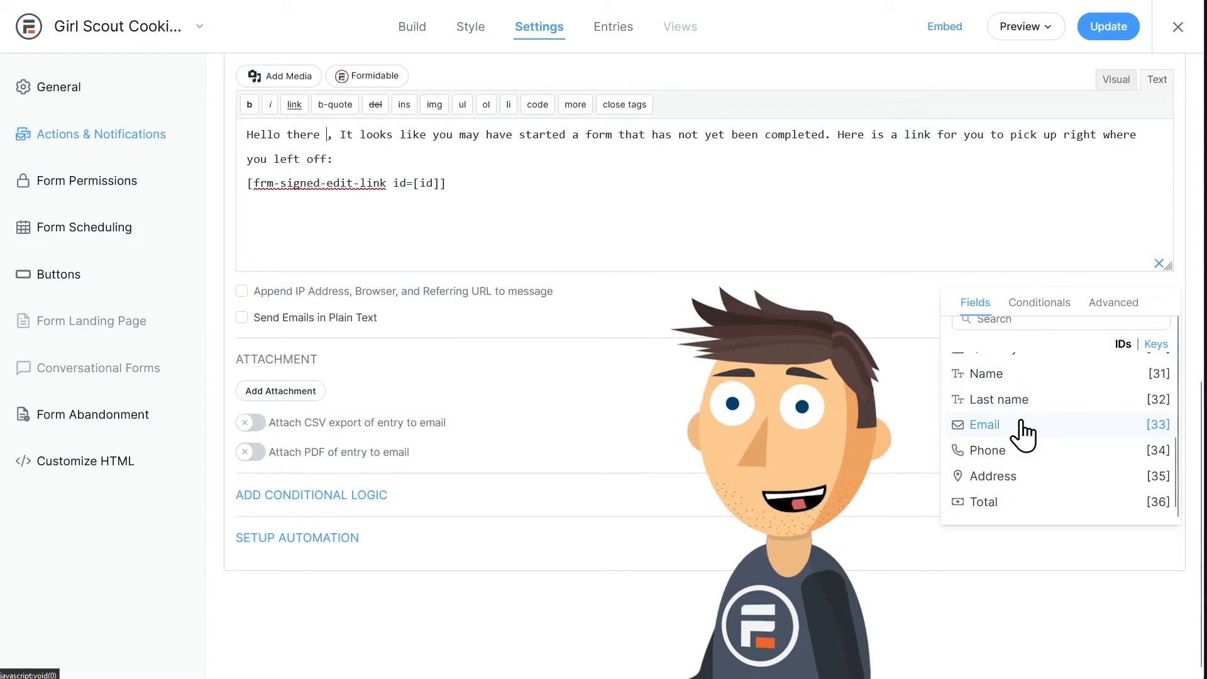
left_click(988, 373)
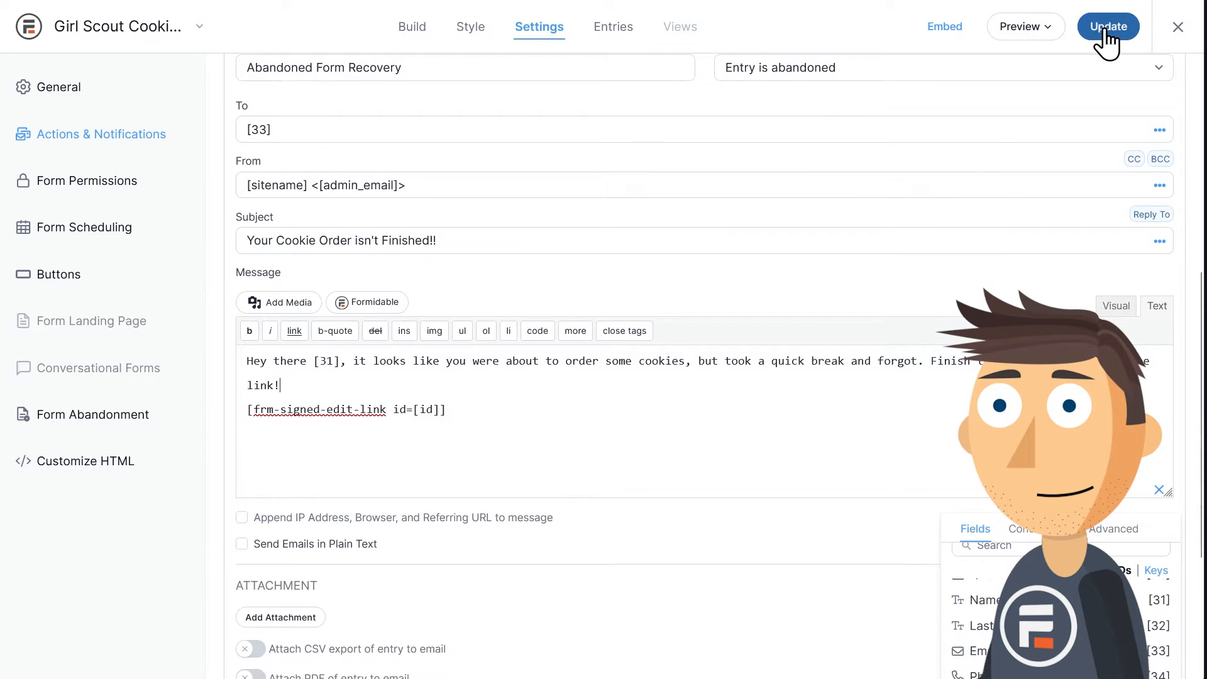
- Save and close the form builder, returning to the Forms list
left_click(1106, 27)
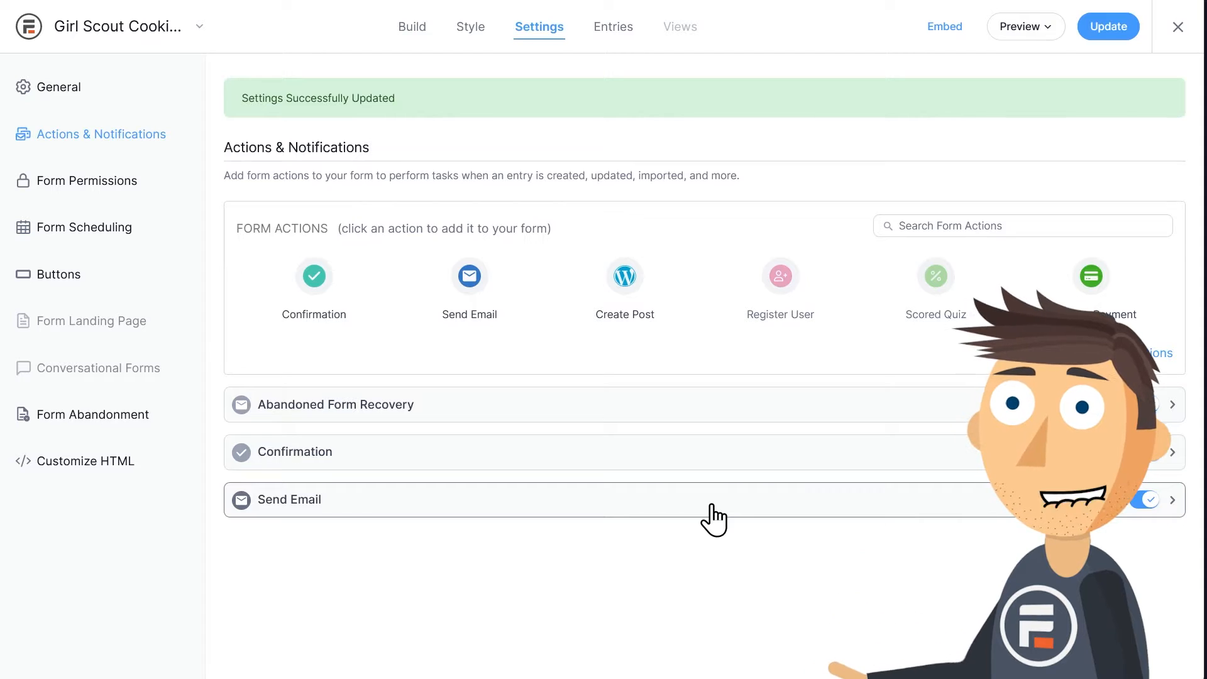
mouse_move(654, 605)
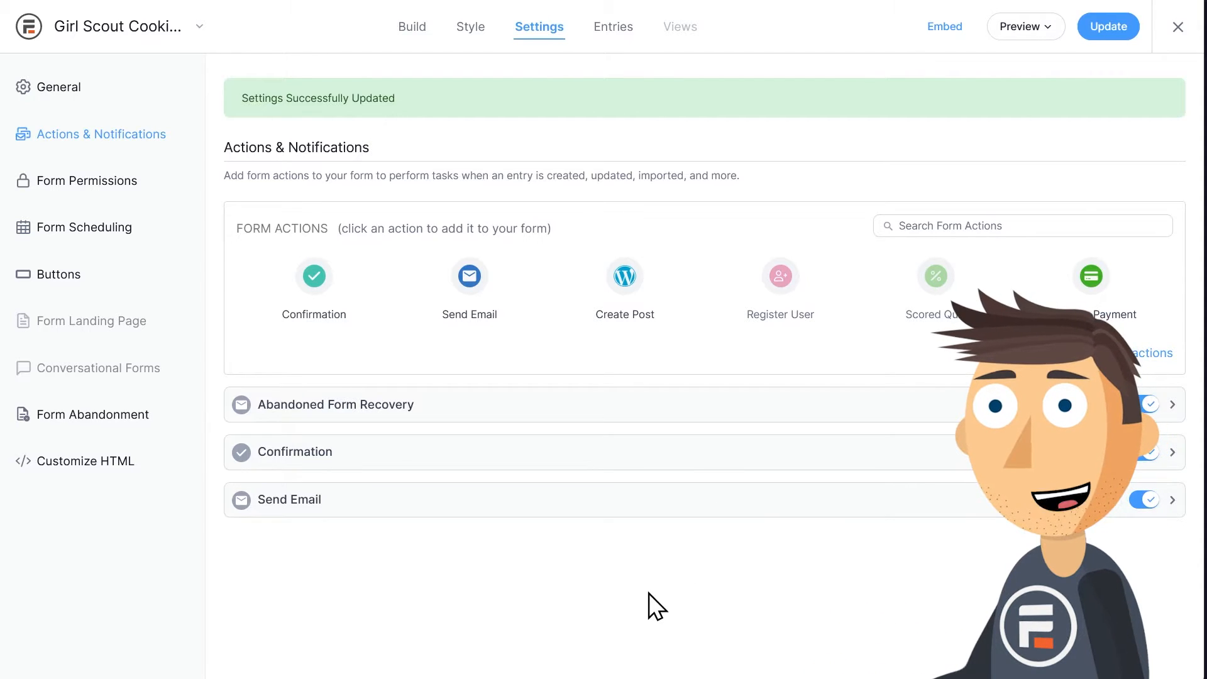
mouse_move(365, 426)
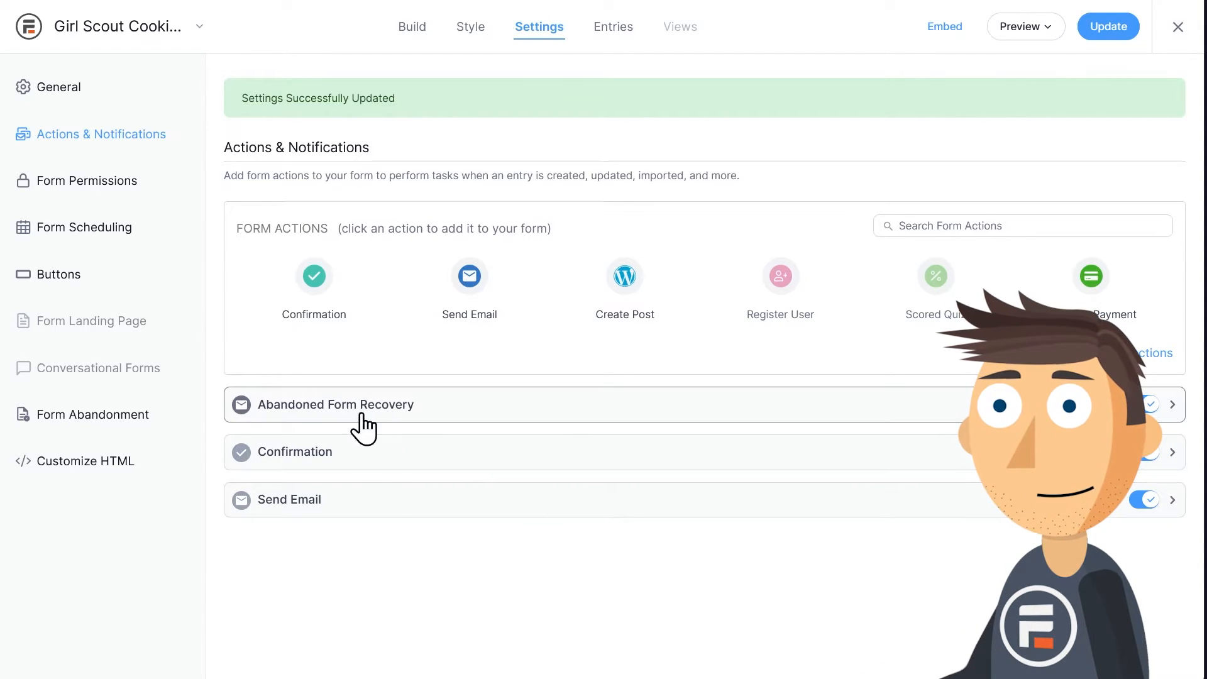
mouse_move(410, 550)
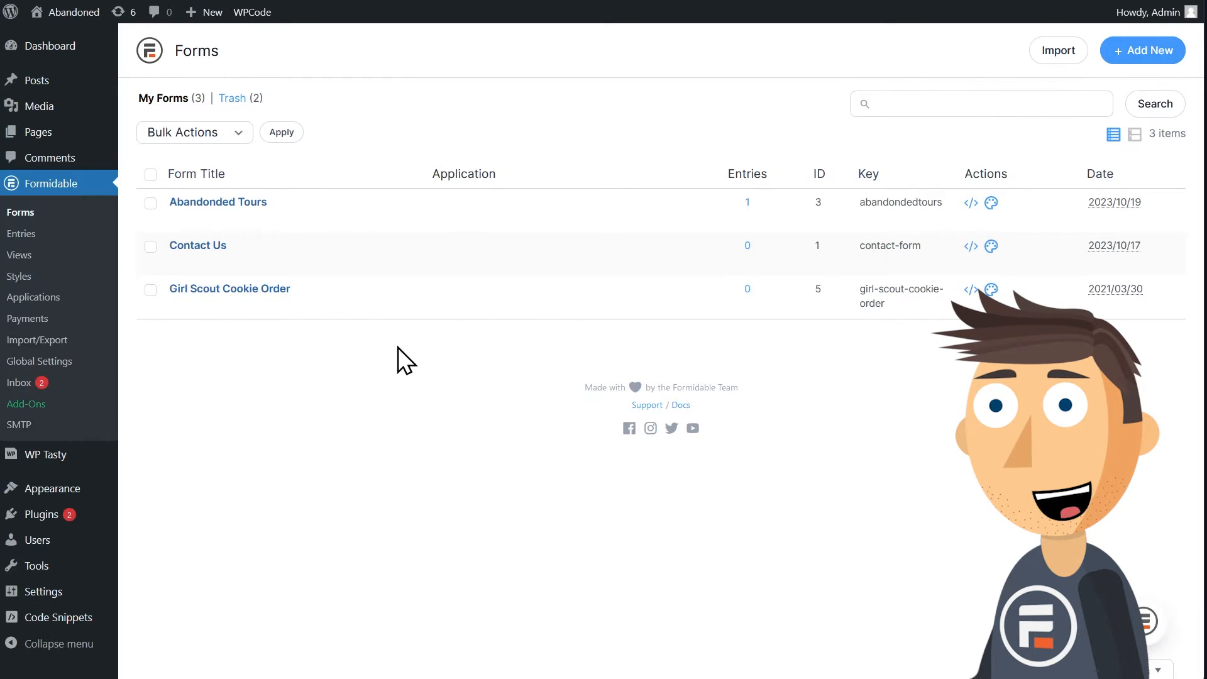
mouse_move(307, 402)
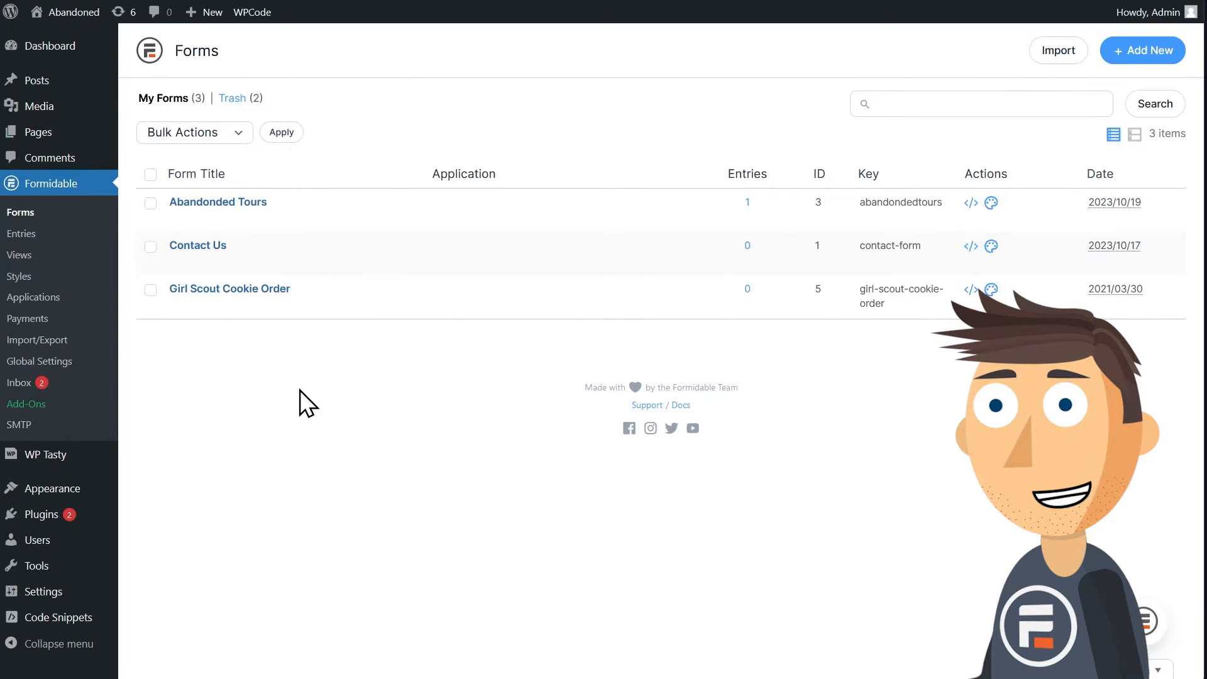
mouse_move(35, 565)
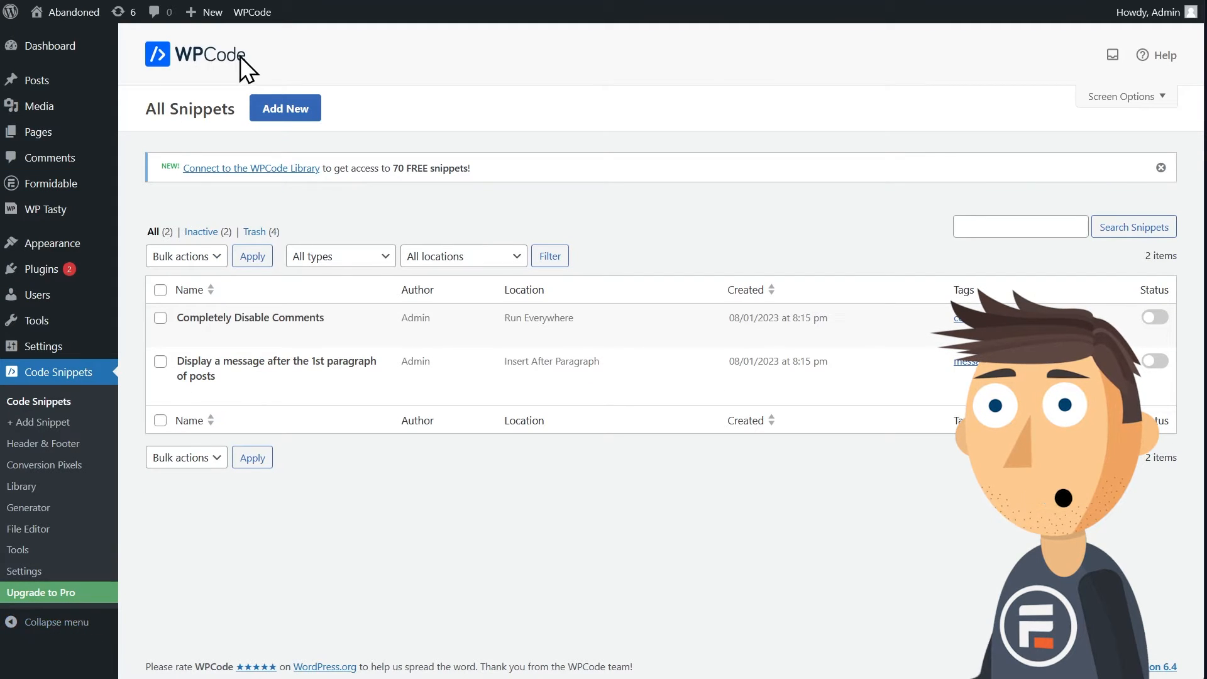
mouse_move(295, 77)
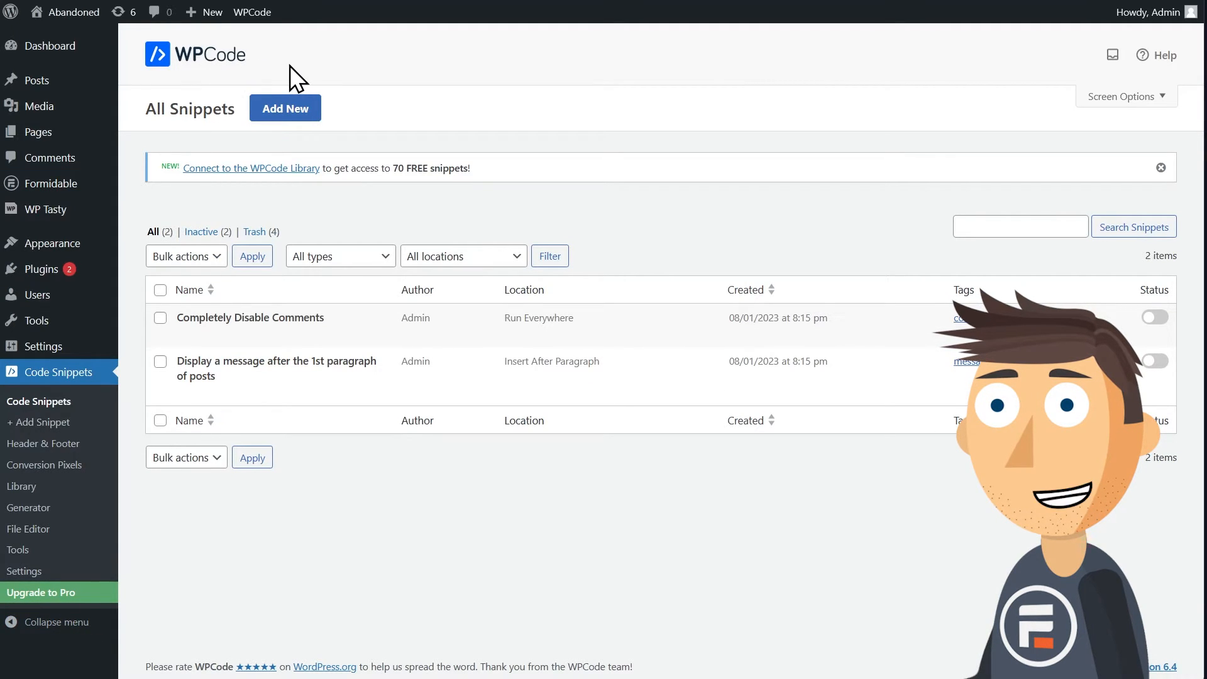
mouse_move(365, 299)
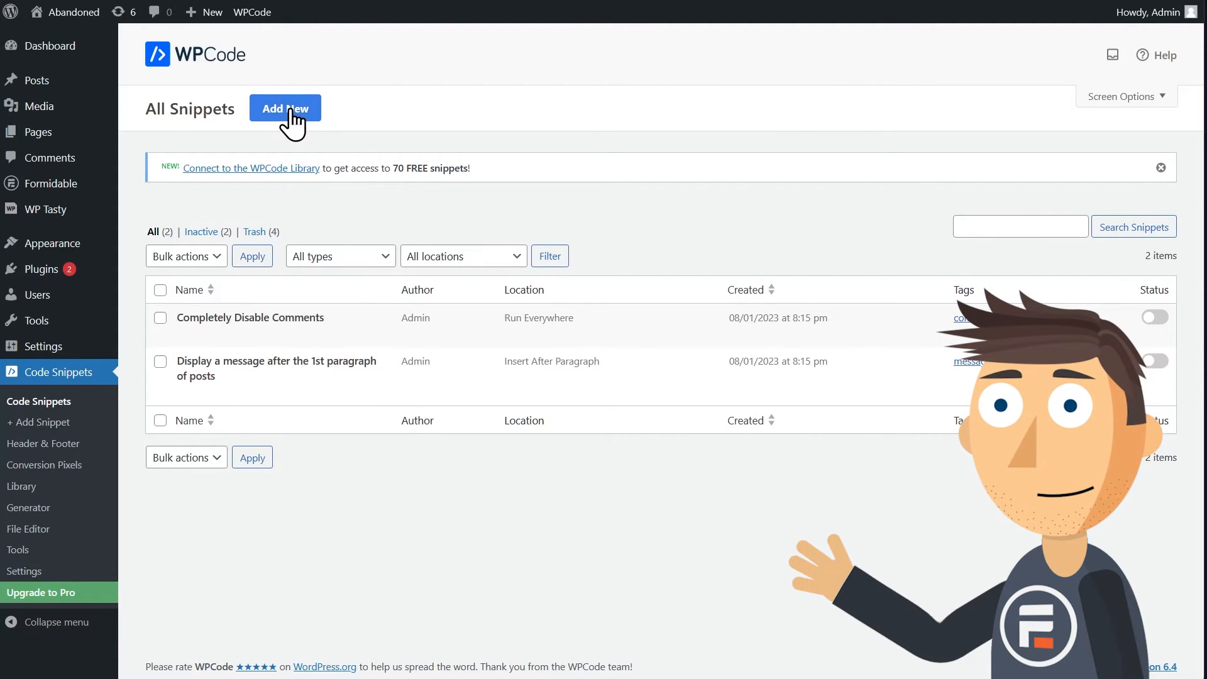
- Start a blank custom WPCode snippet holding the 70-minute abandonment-period filter code
left_click(284, 109)
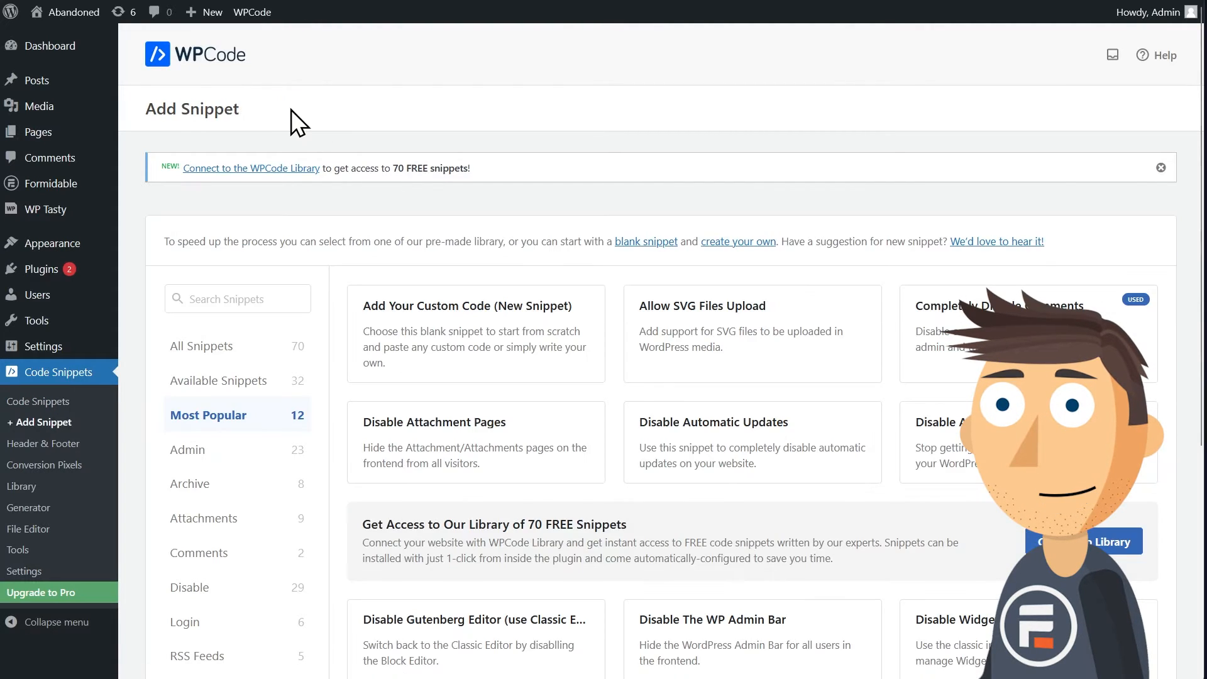
mouse_move(476, 335)
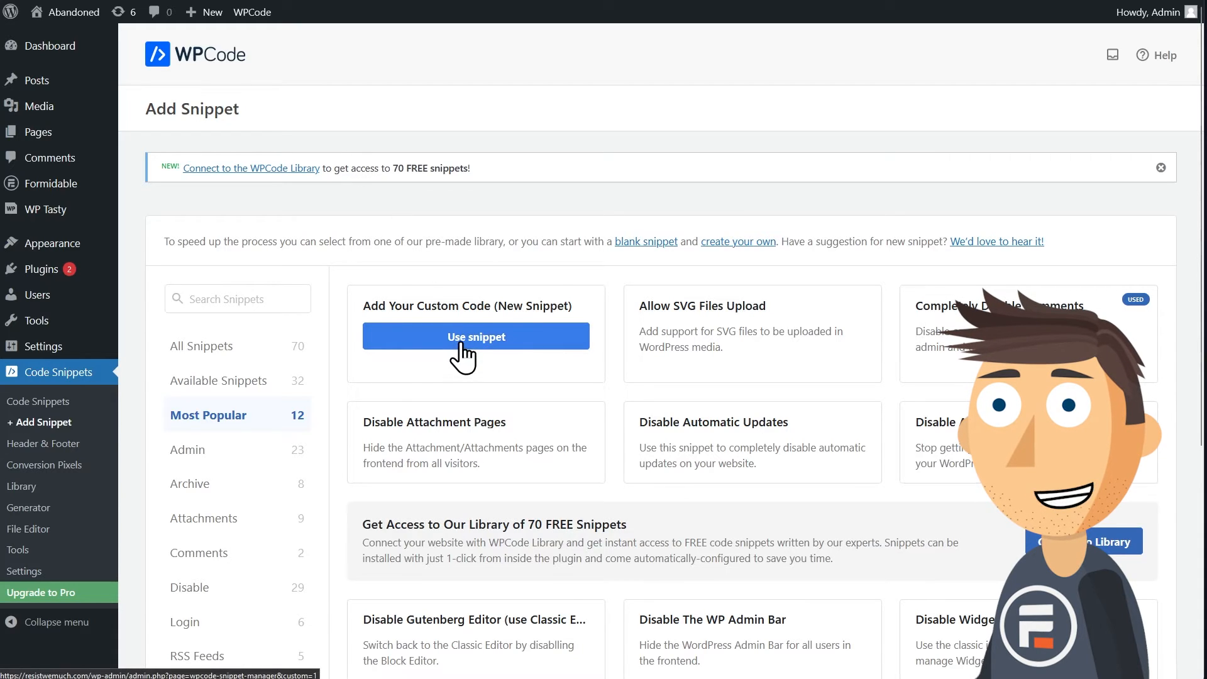
left_click(475, 337)
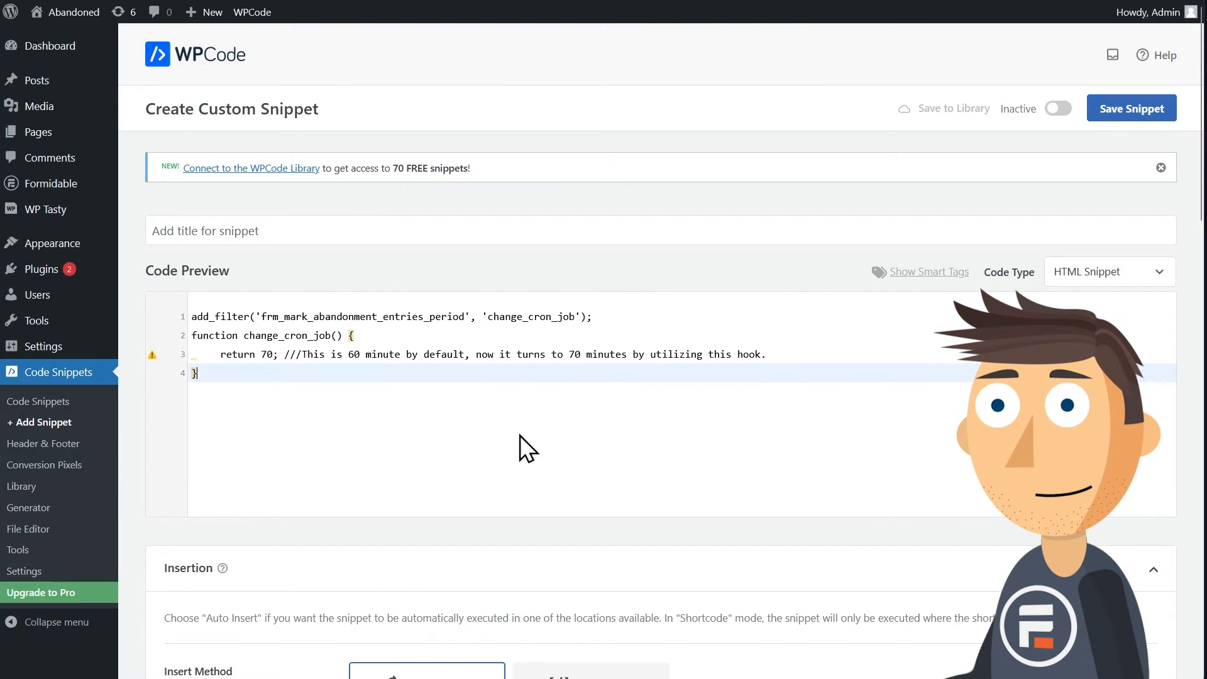
- Make the snippet a PHP Snippet returning 1440 minutes and save it
left_click(1108, 271)
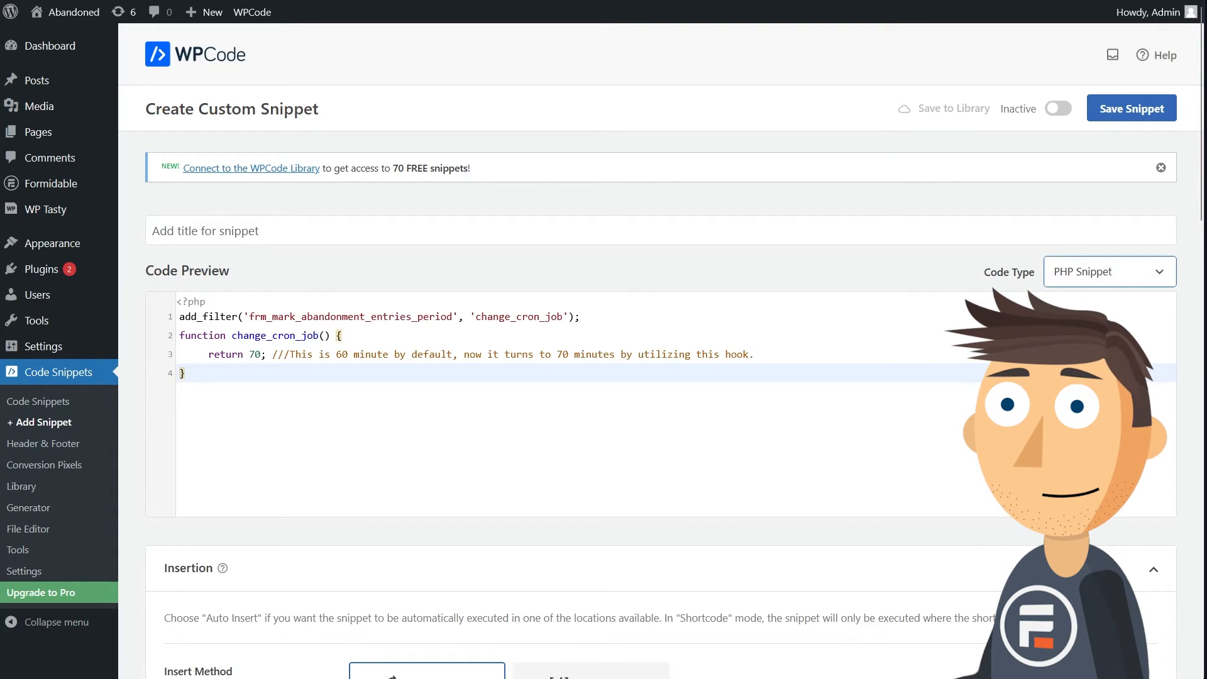
mouse_move(914, 428)
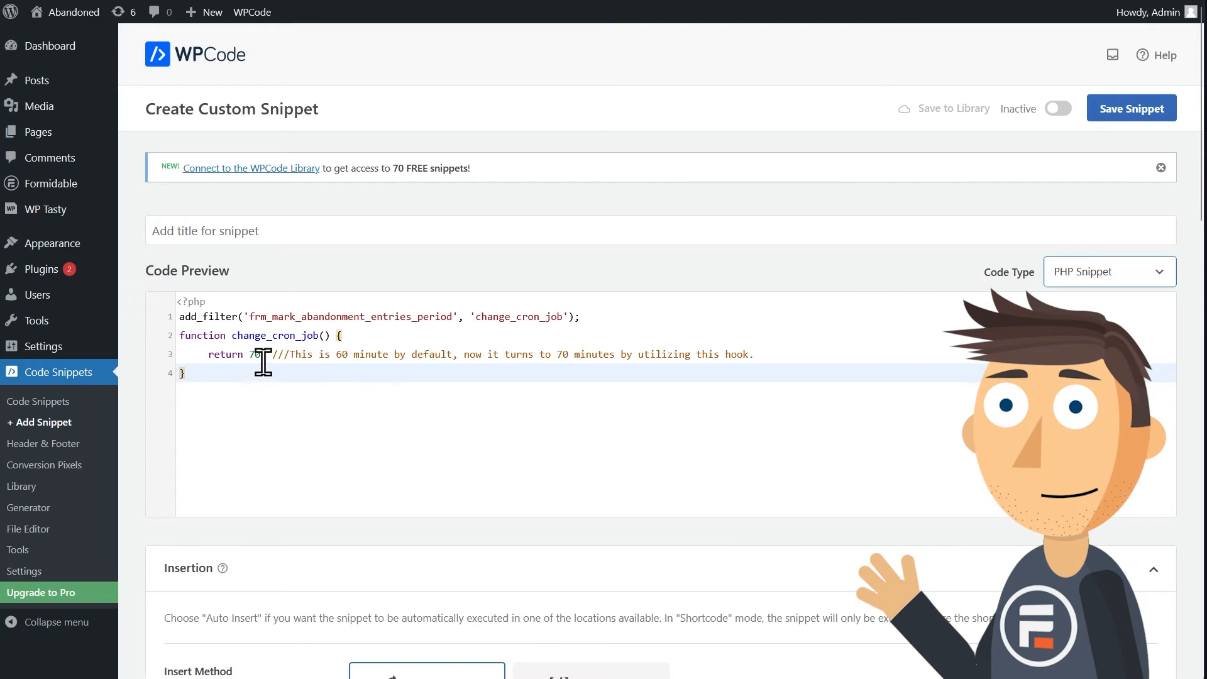
scroll("down", 3)
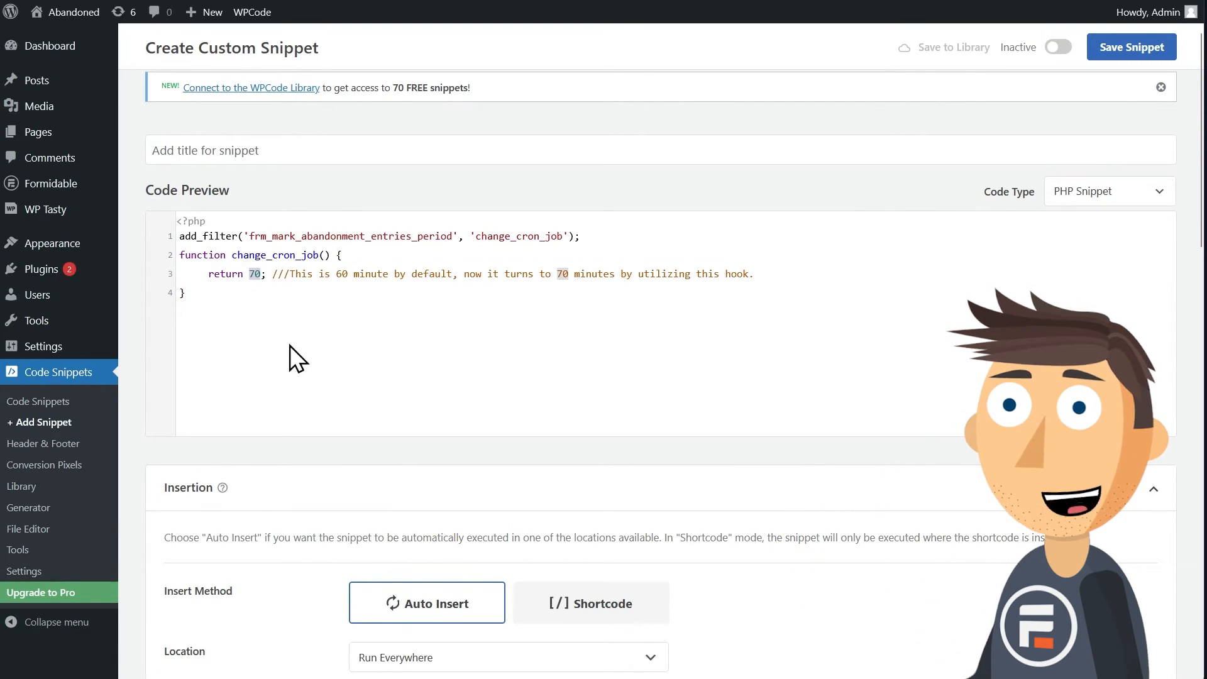
type("1440")
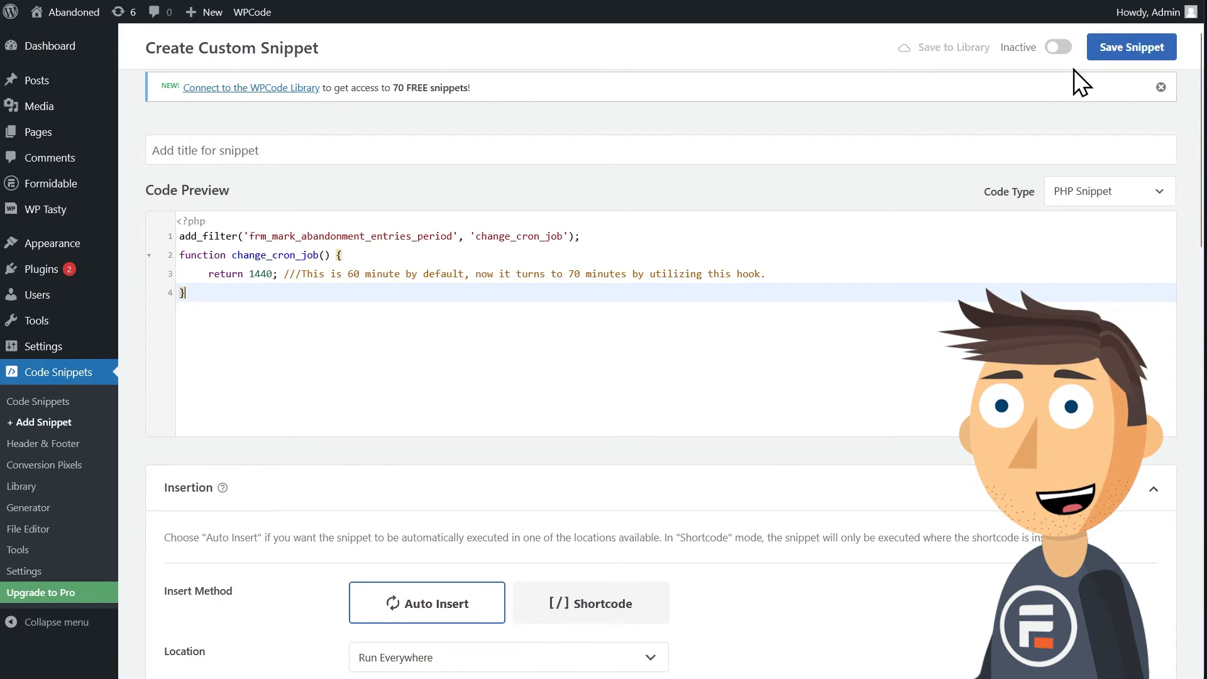
left_click(1058, 46)
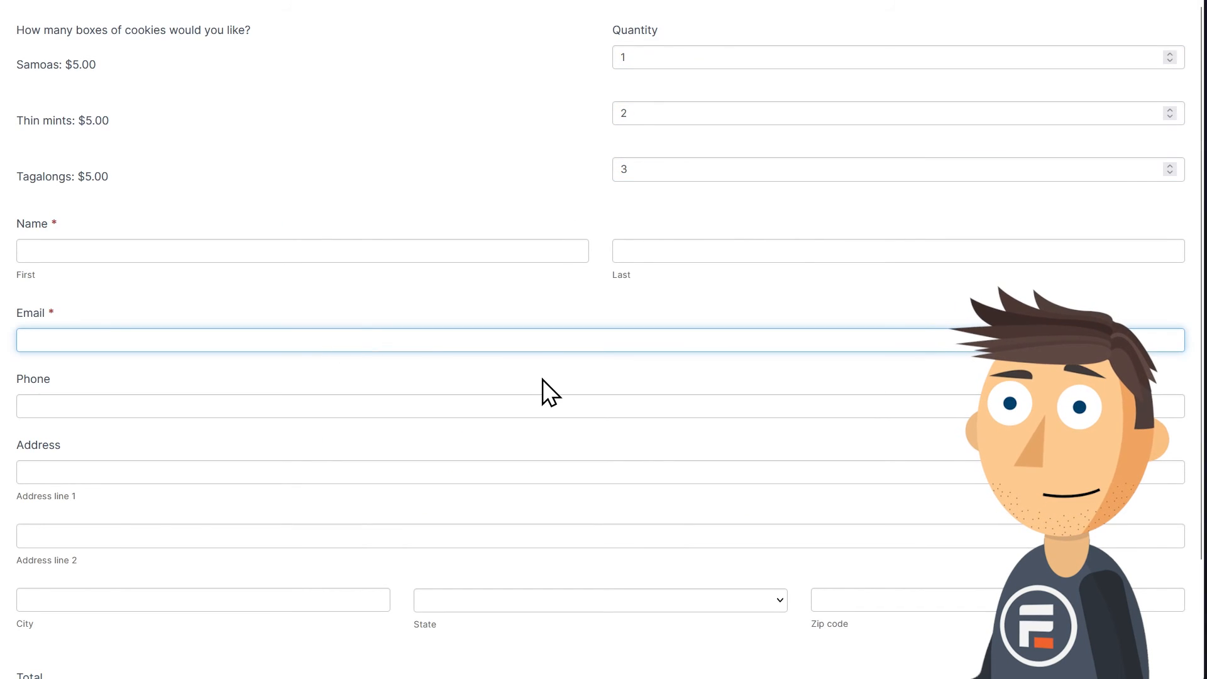
type("me@gmail.com")
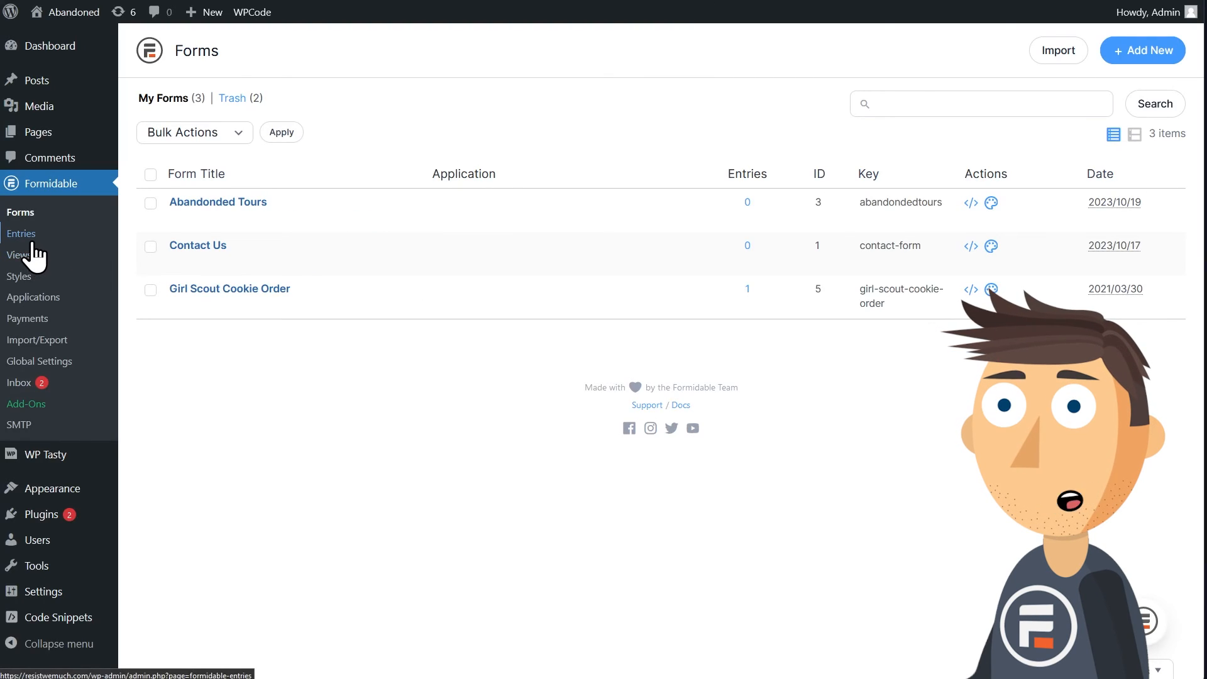
left_click(21, 234)
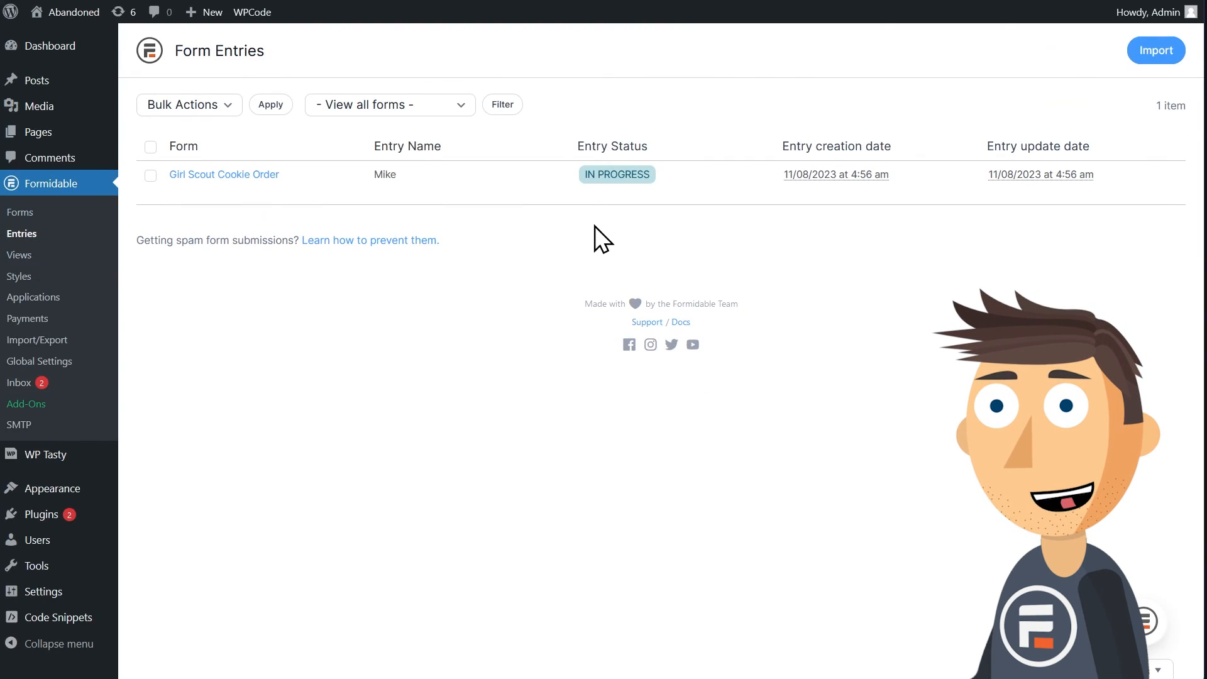